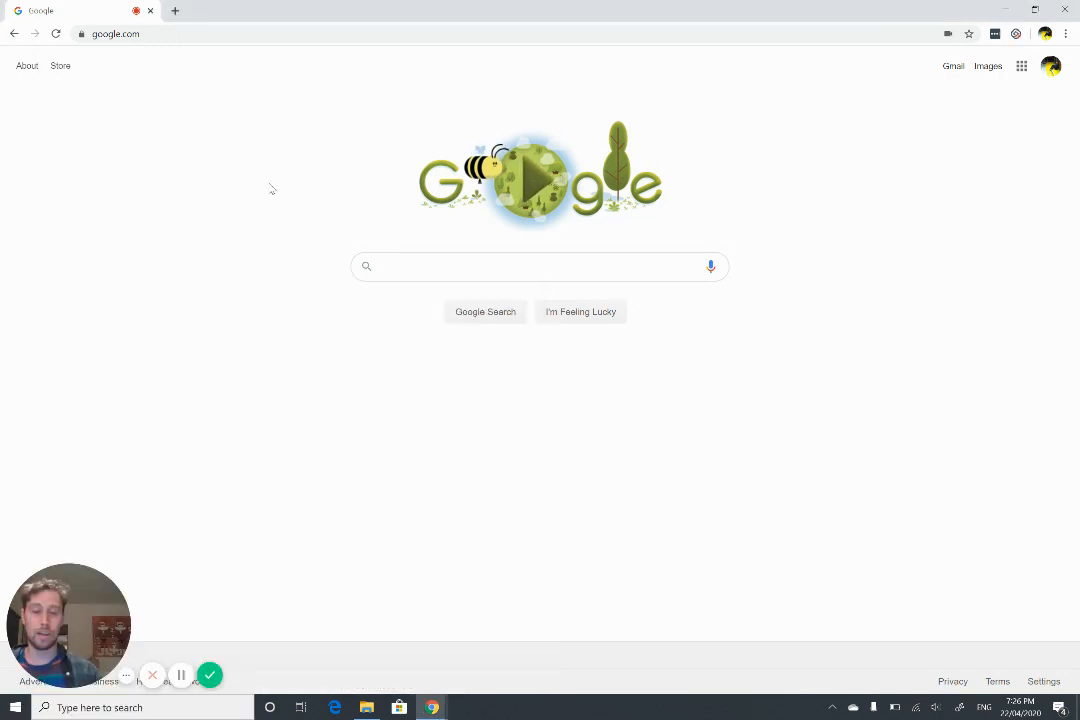
Search Google for 'git' and open the Git for Windows 64-bit download page
click(485, 266)
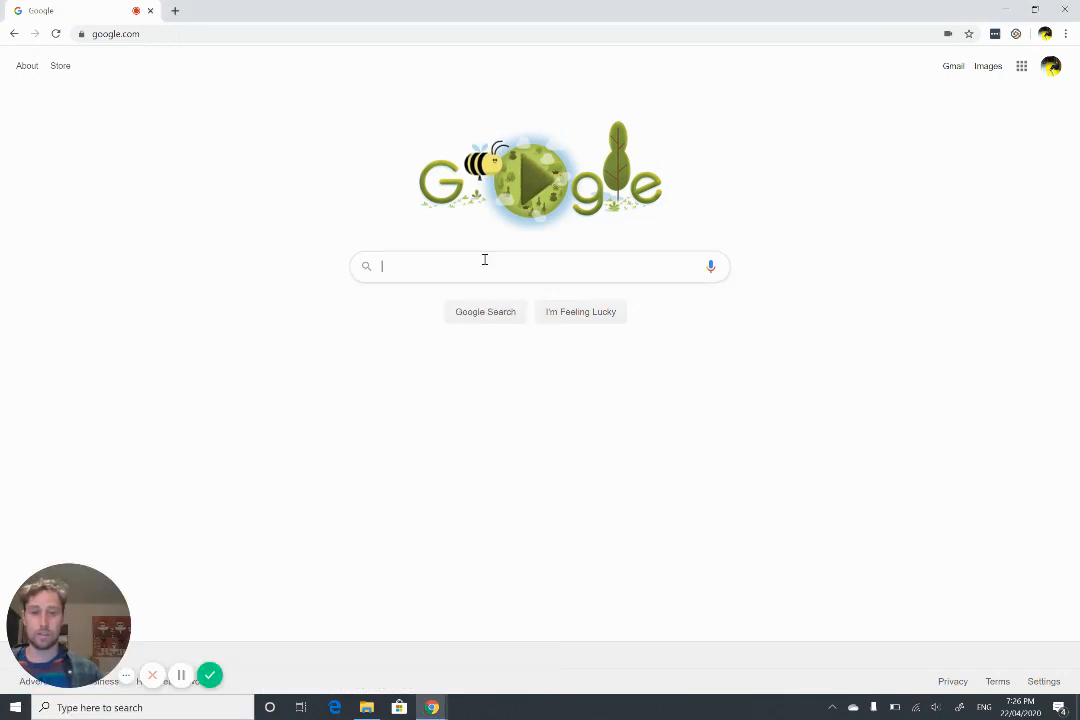
text(git)
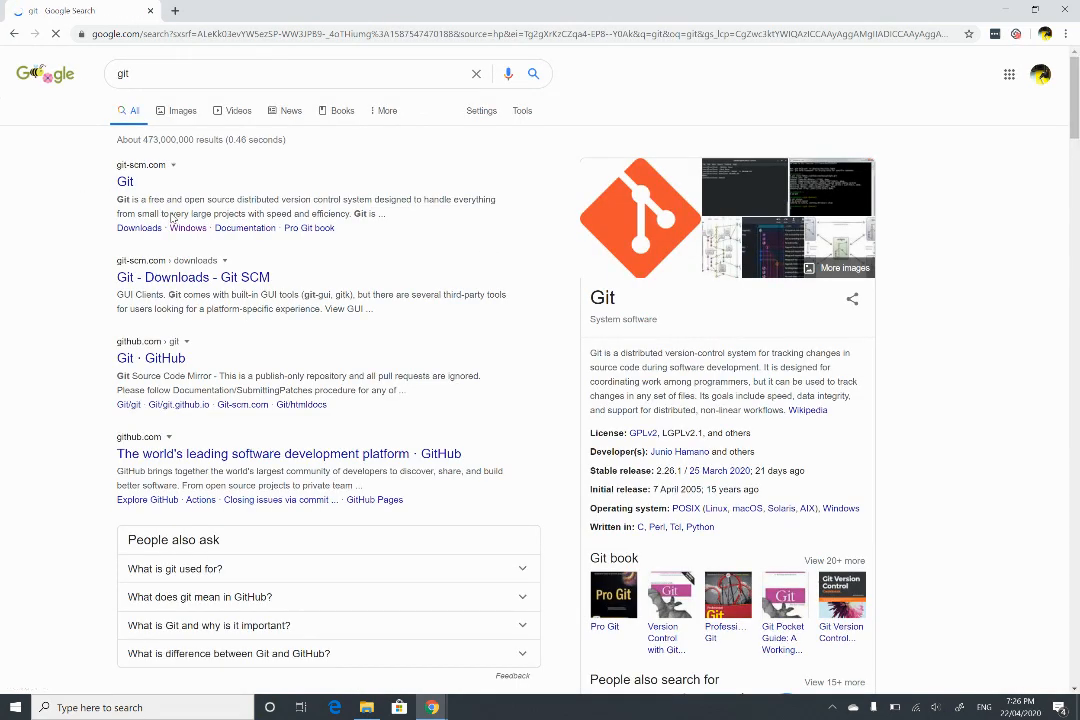
click(188, 228)
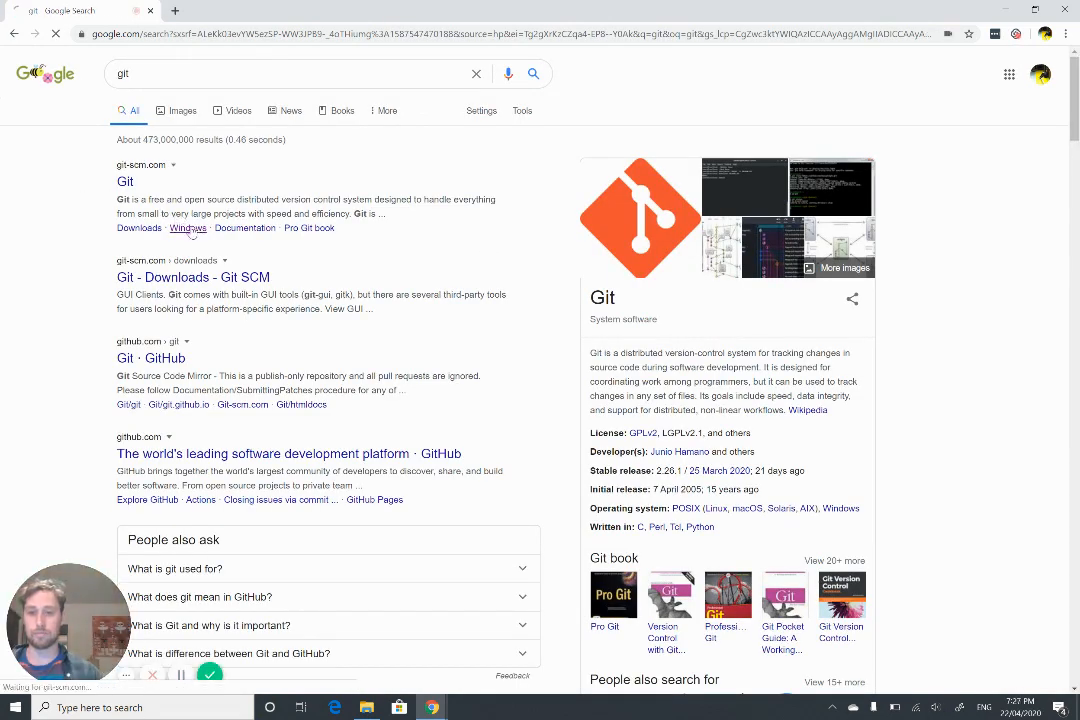
click(187, 228)
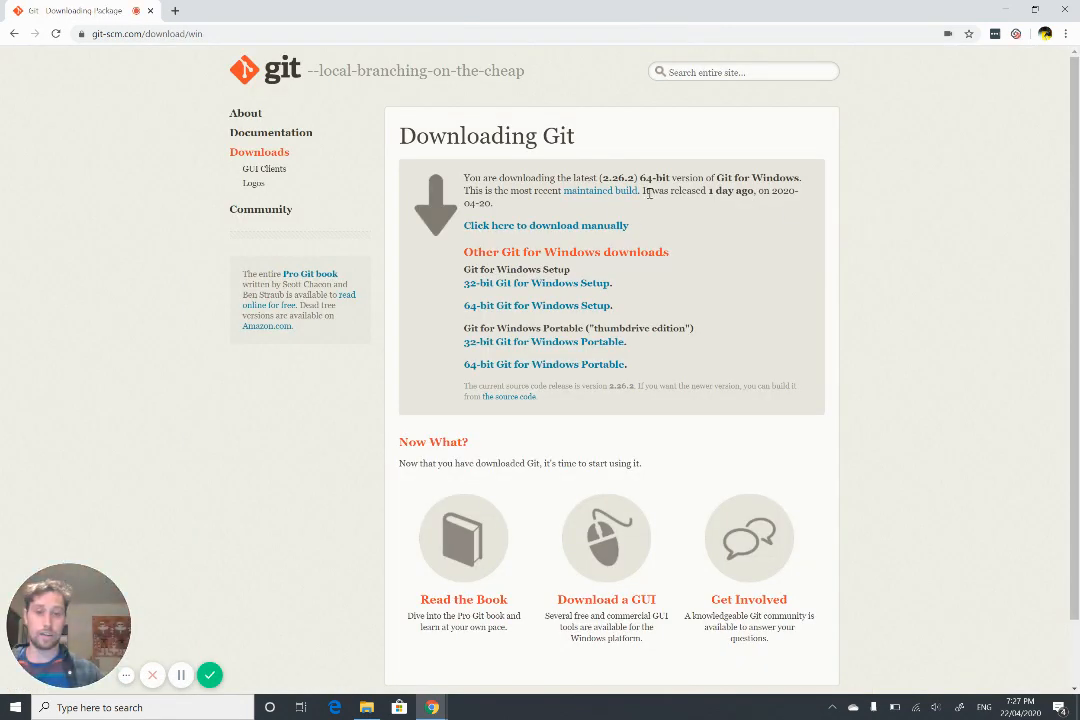
mouse_move(683, 224)
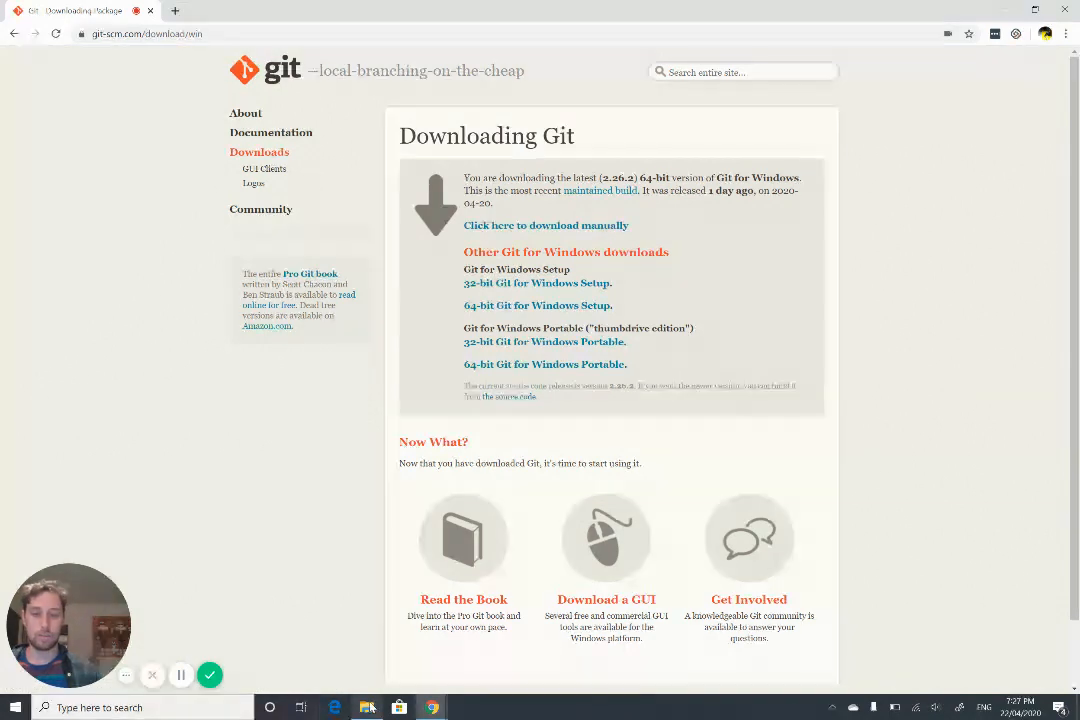
Launch the Git 2.26.2 64-bit installer from the Downloads folder
click(368, 706)
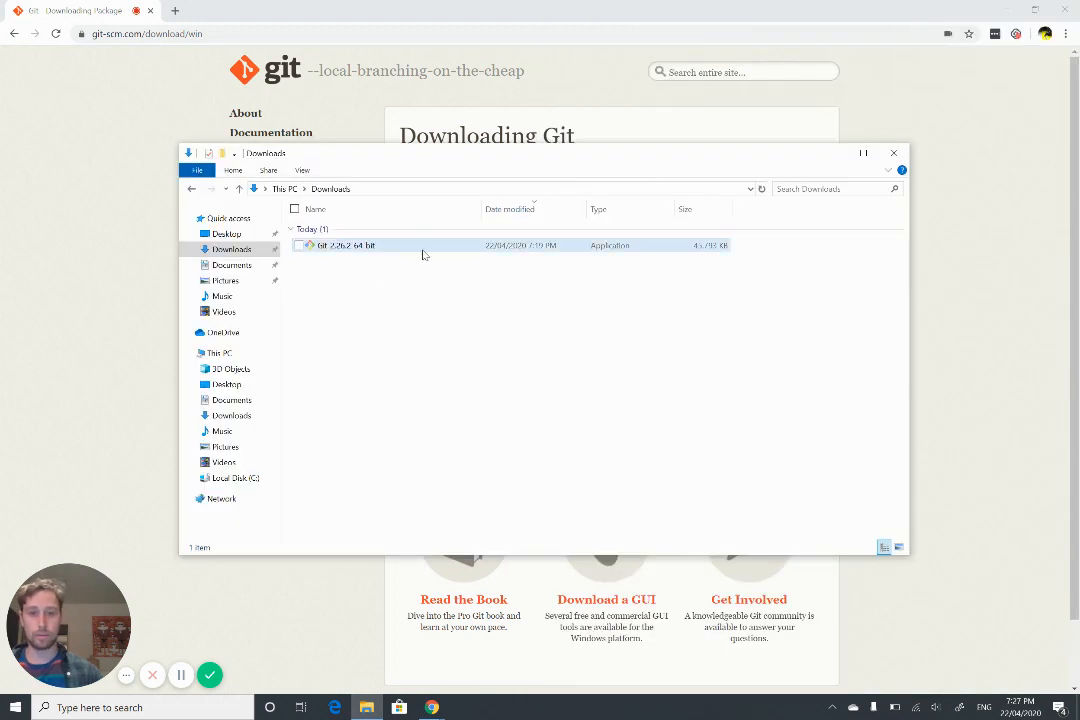
click(350, 245)
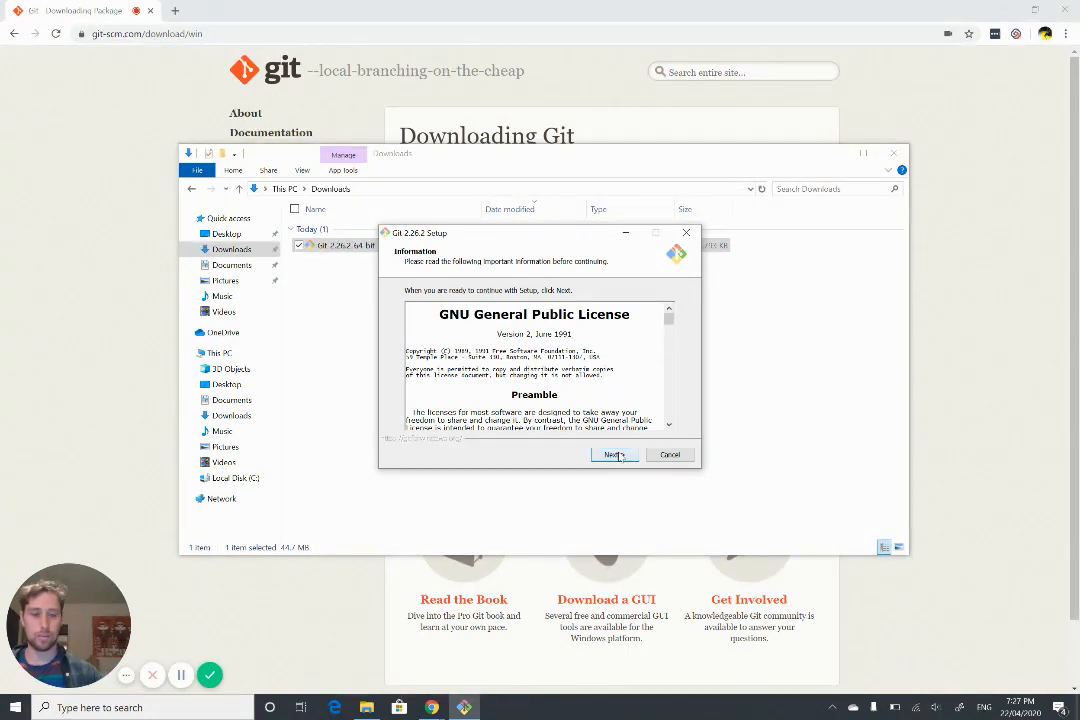
Accept the license, confirm the existing Git folder, and keep default shortcuts, PATH and MinTTY
click(613, 454)
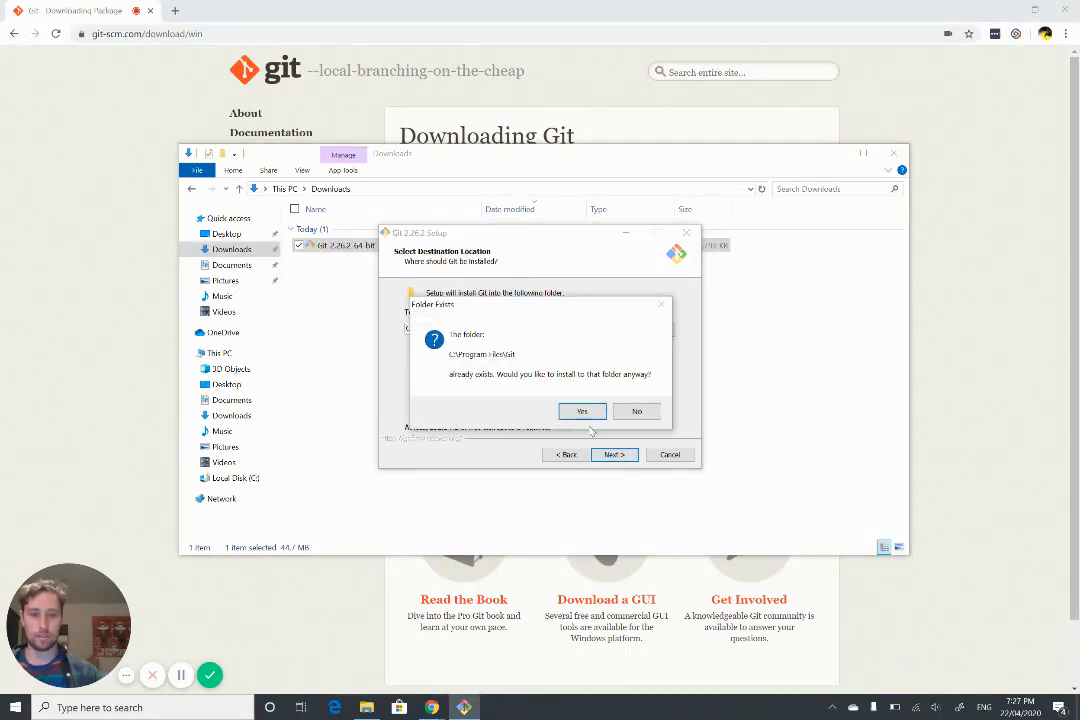
click(582, 411)
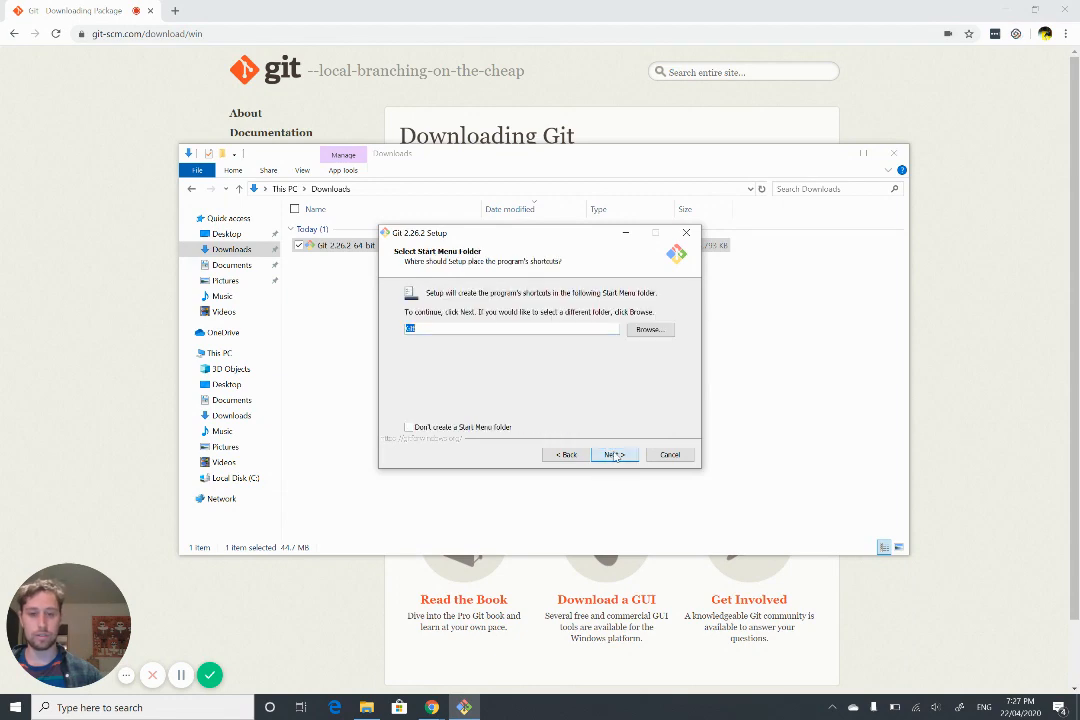
click(615, 454)
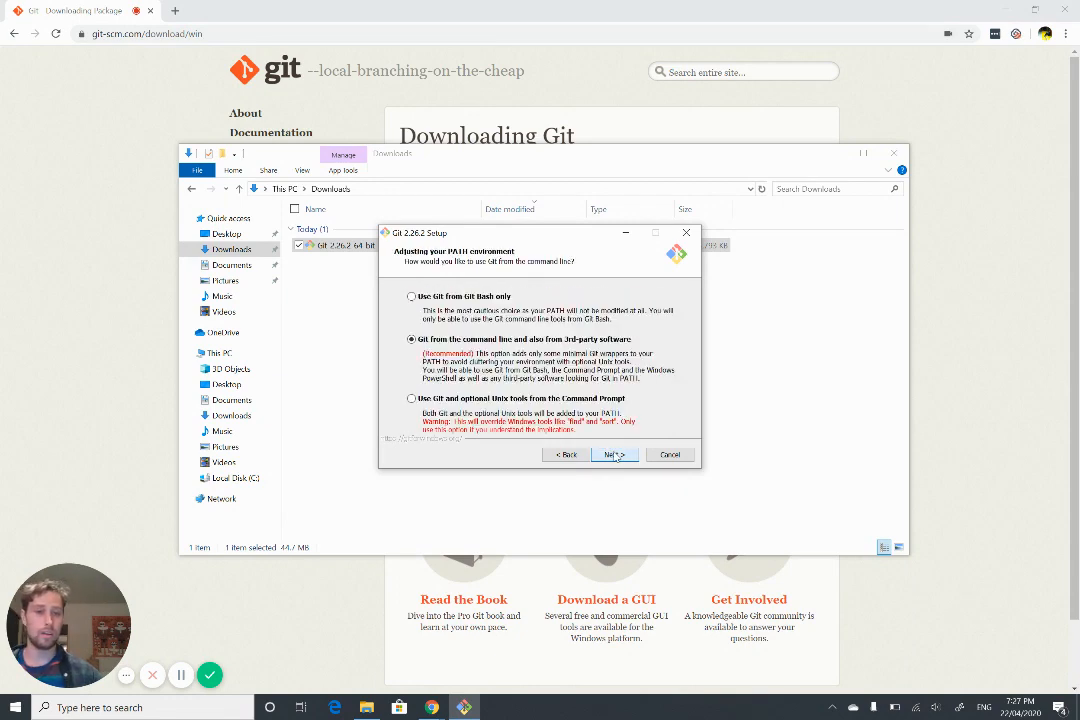
click(614, 454)
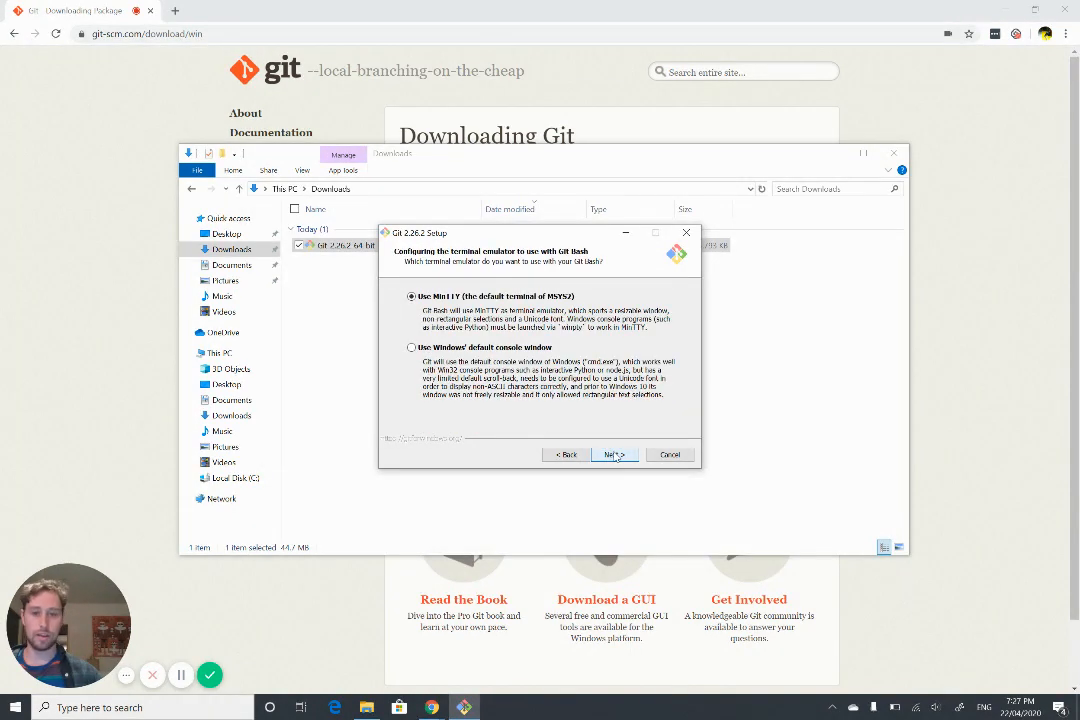
click(614, 454)
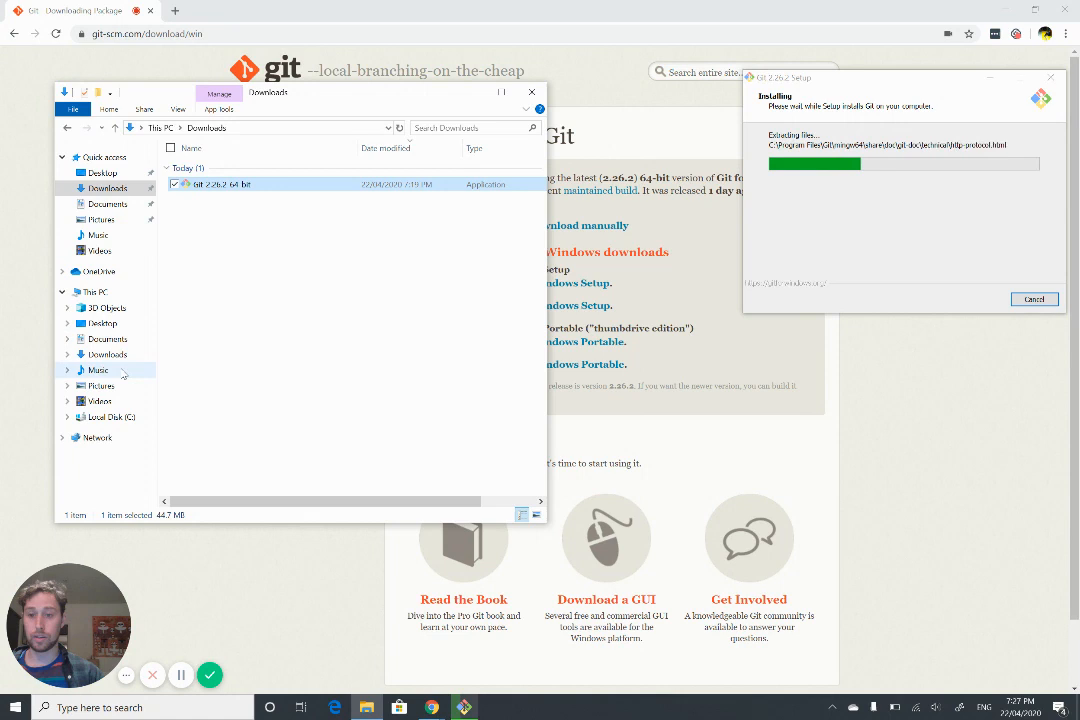
Browse C:\Program Files\Git\bin to confirm bash, git and sh, then close Explorer
click(108, 416)
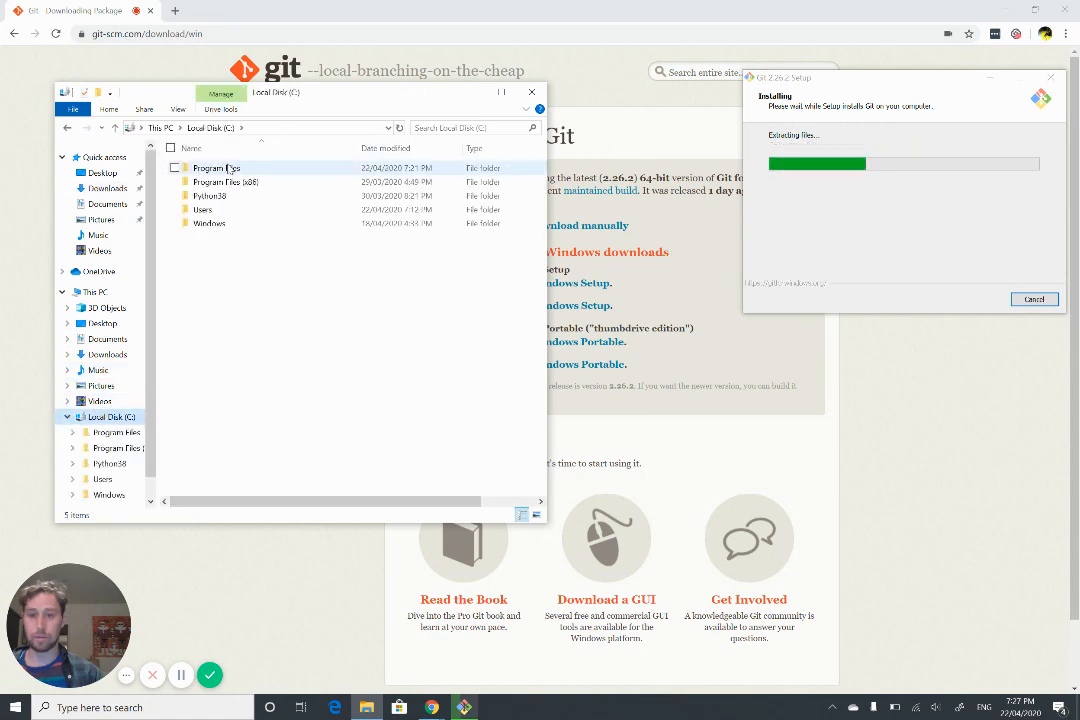
double_click(222, 167)
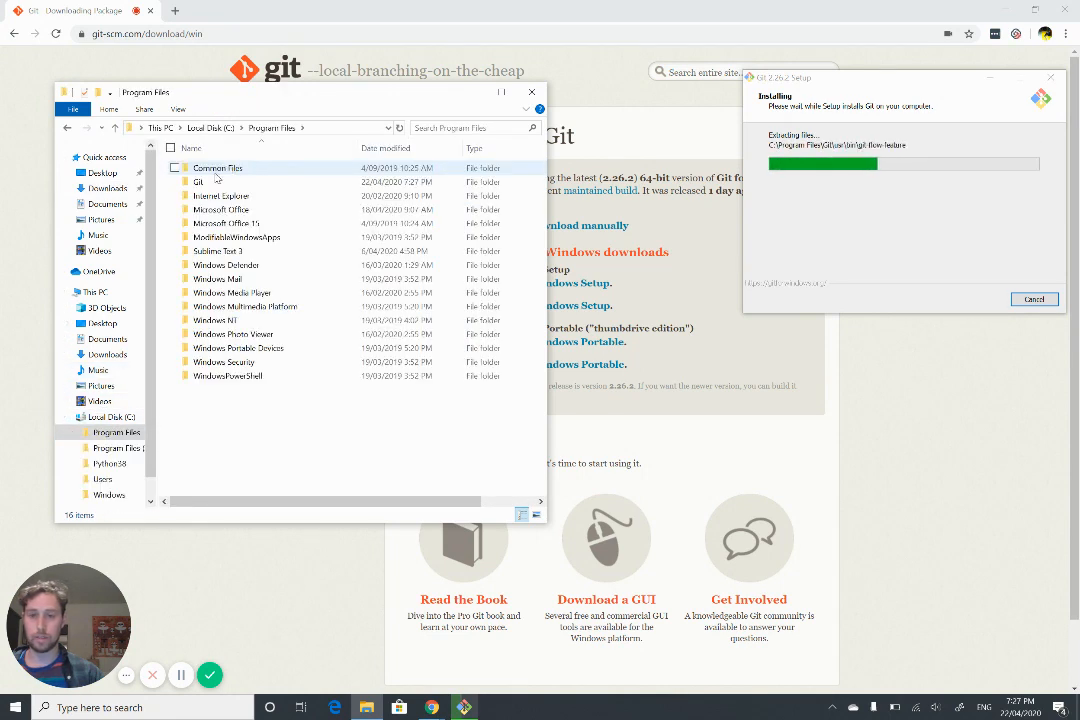
double_click(198, 181)
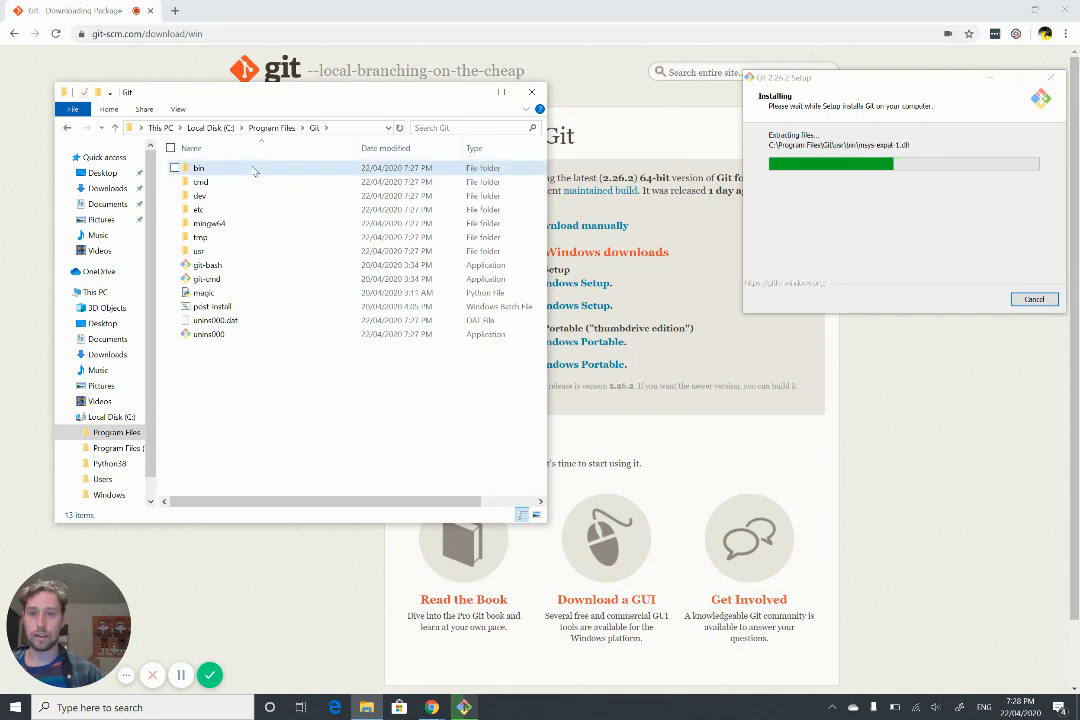
double_click(198, 167)
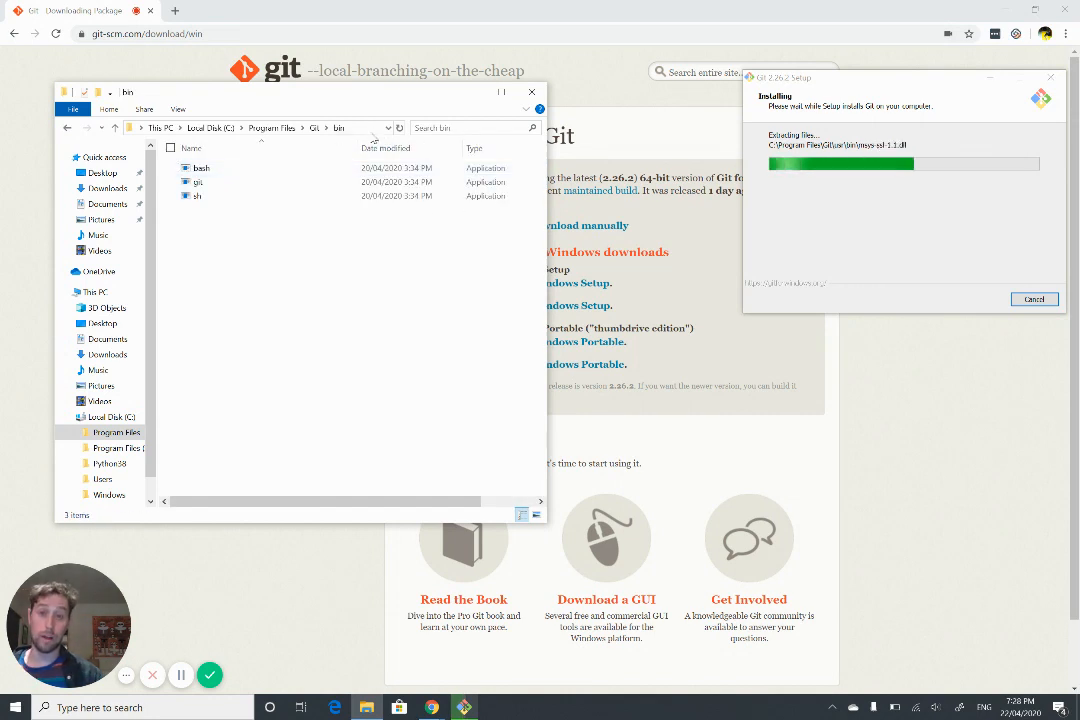
mouse_move(200, 168)
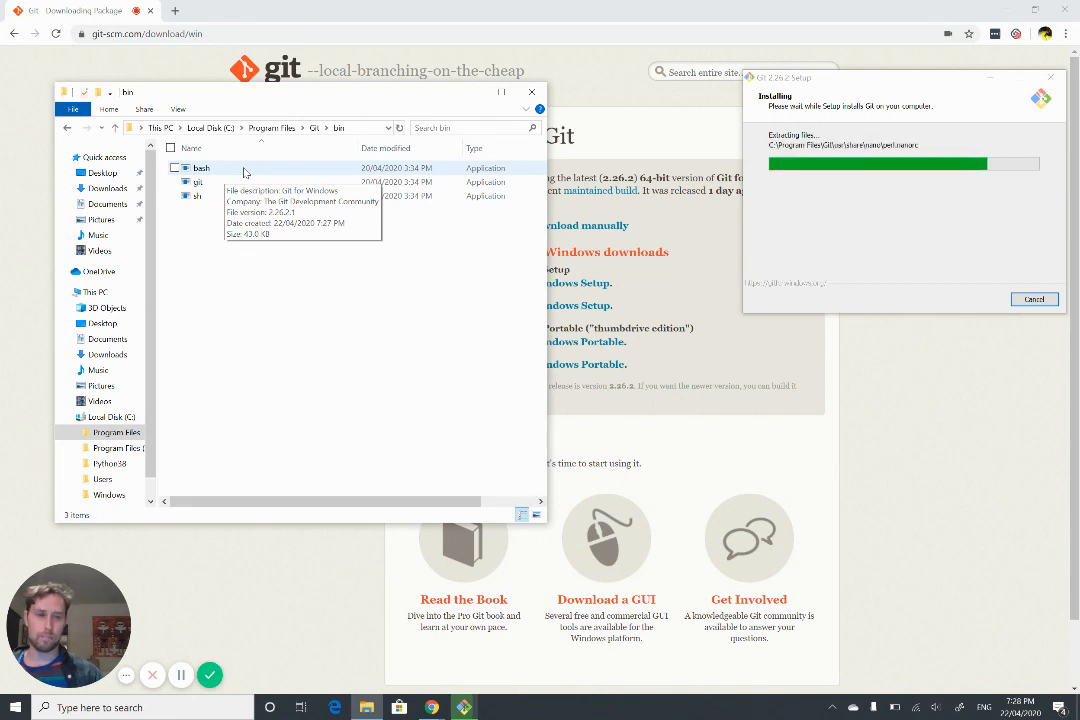
mouse_move(307, 289)
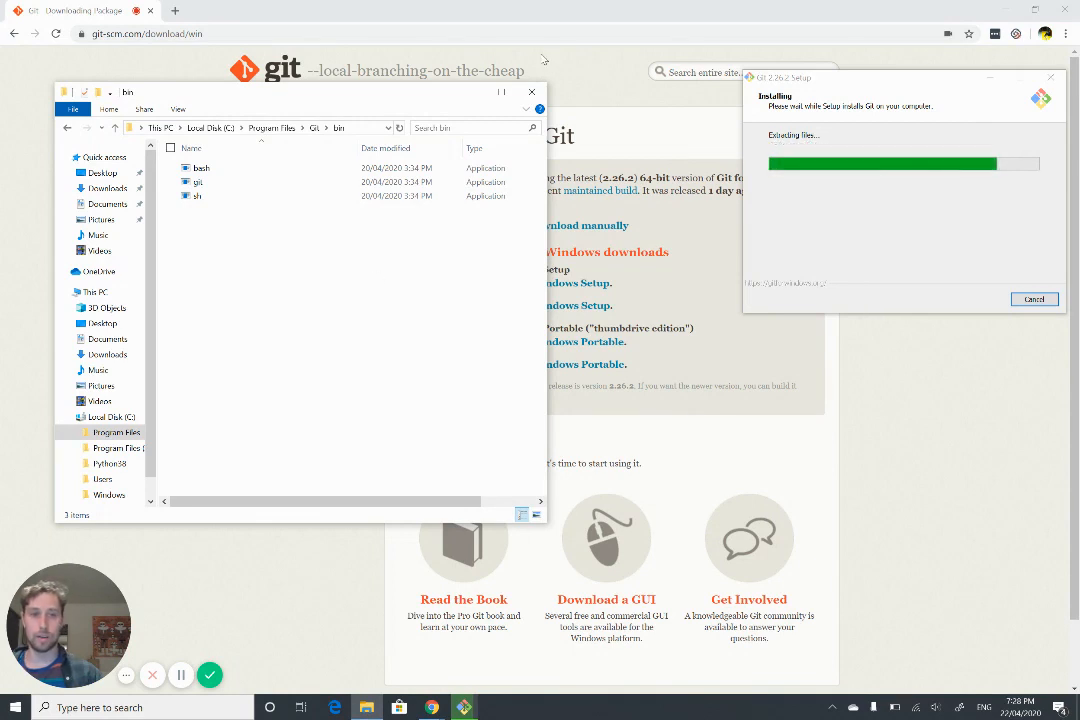
mouse_move(529, 90)
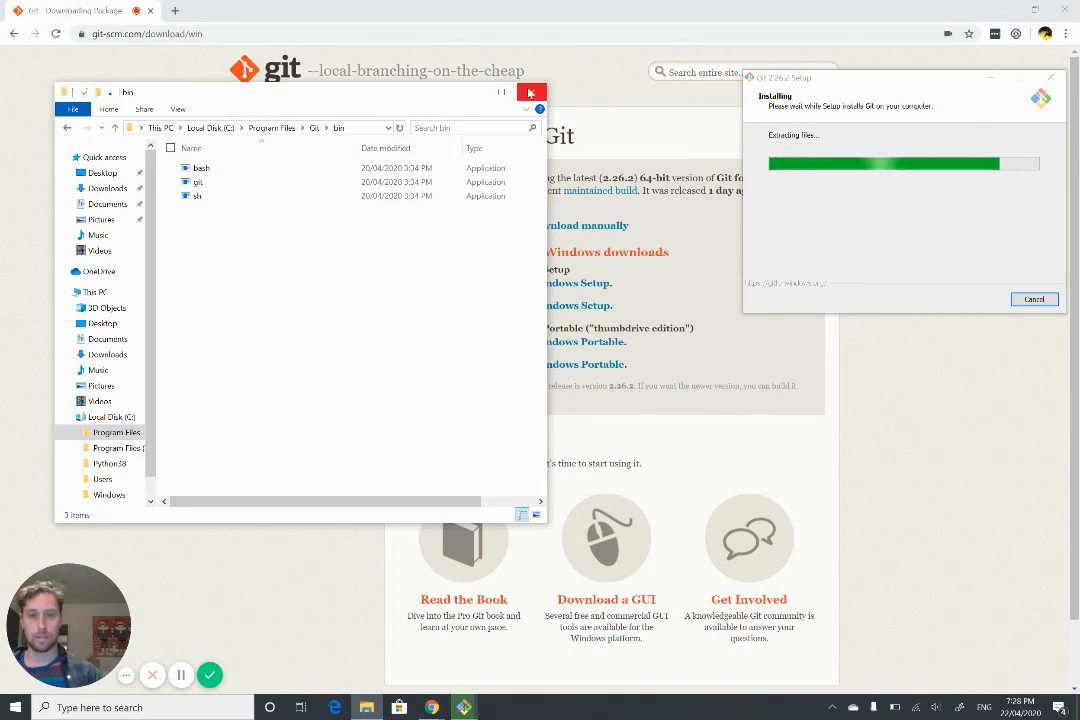
click(528, 90)
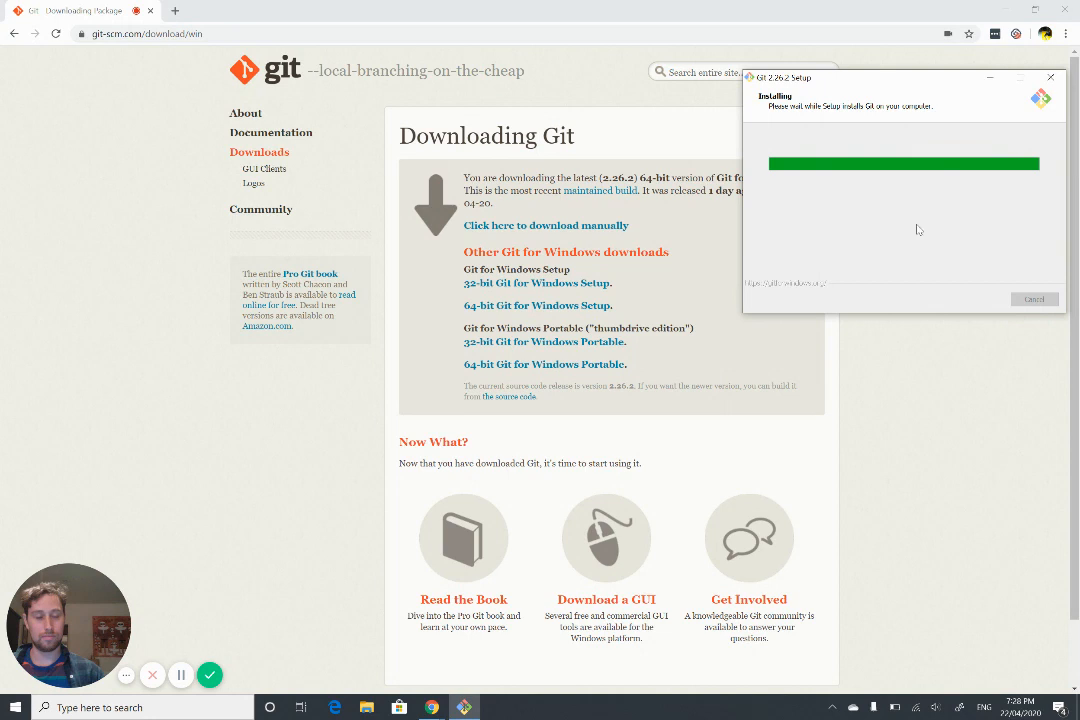
mouse_move(896, 238)
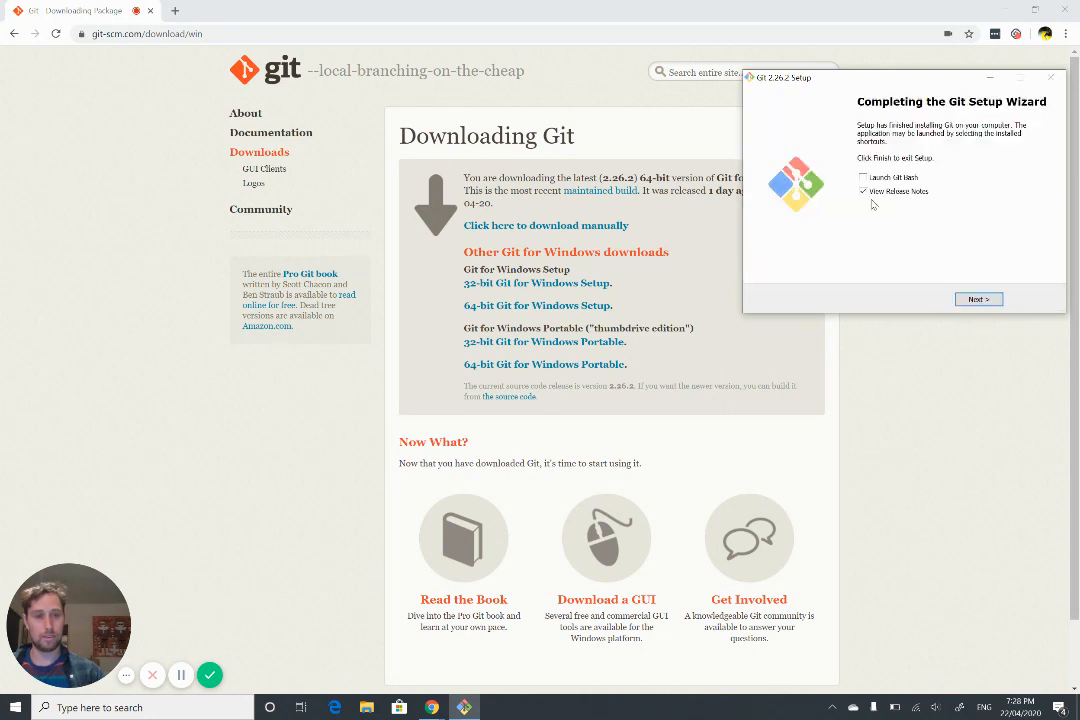
Untick View Release Notes and finish the Git setup wizard
click(978, 299)
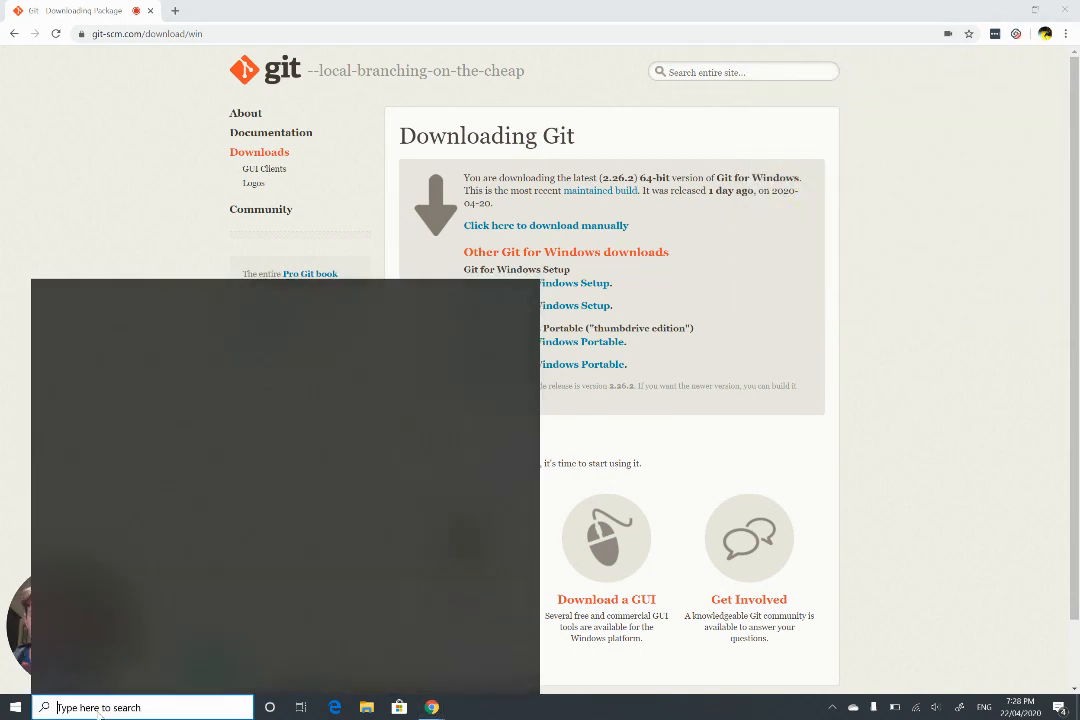
Search 'bash' in Start and launch the Git Bash app
text(bash)
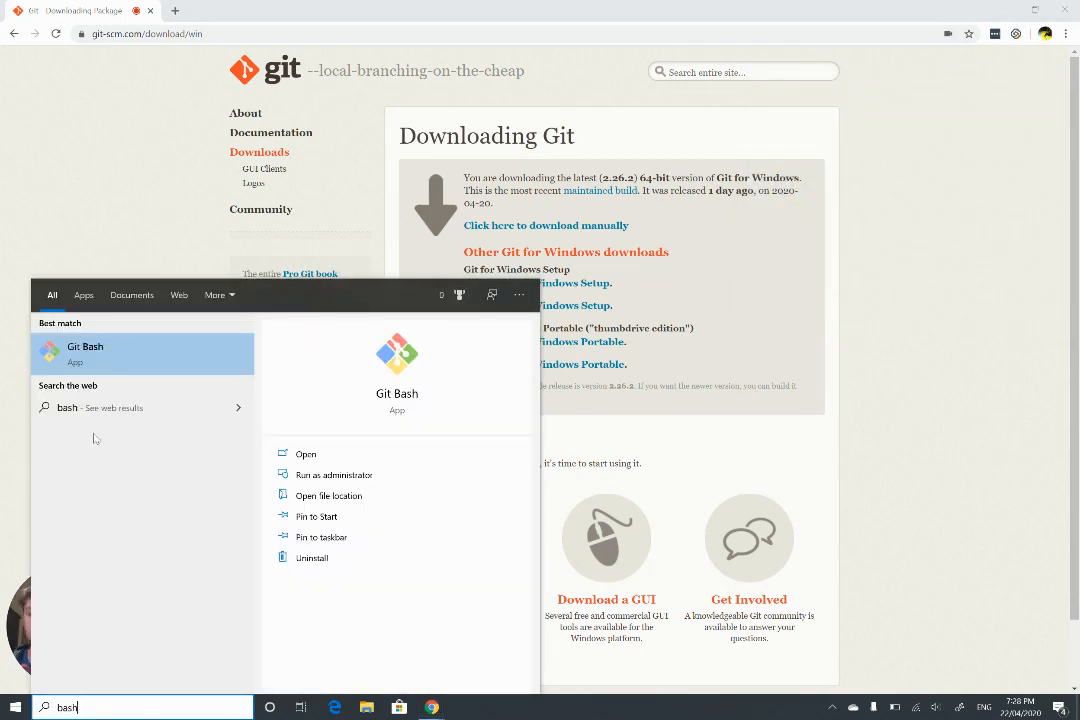
click(85, 346)
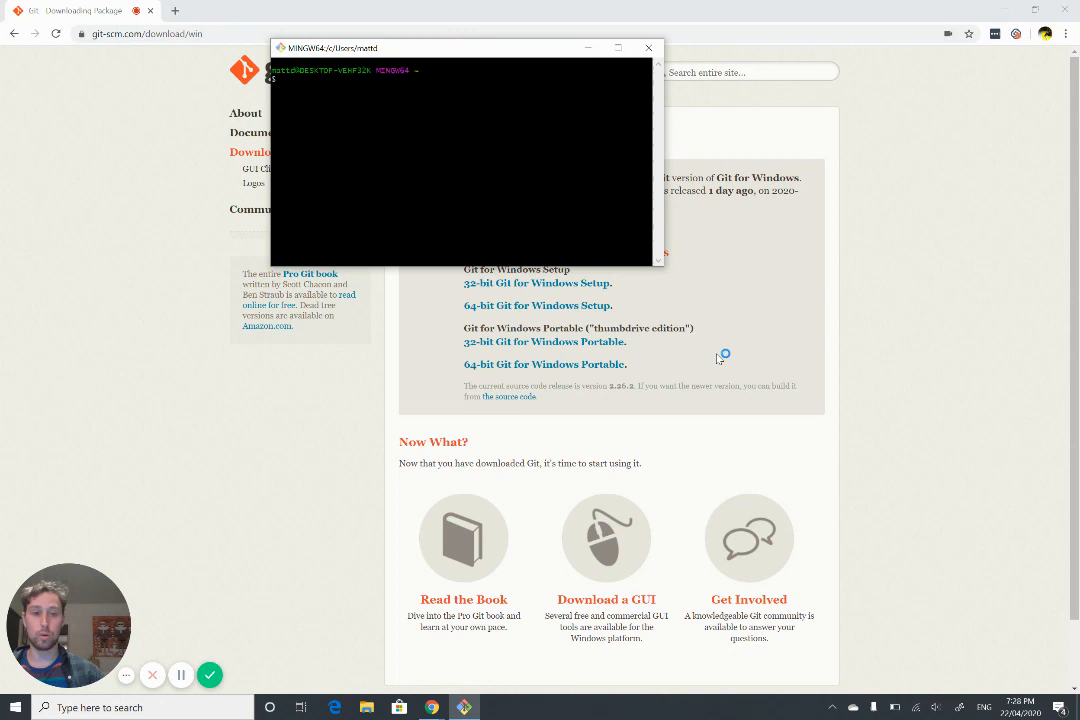
Enlarge the terminal and run ls and pwd, showing /c/Users/mattd, then type cd /
drag(658, 267, 812, 427)
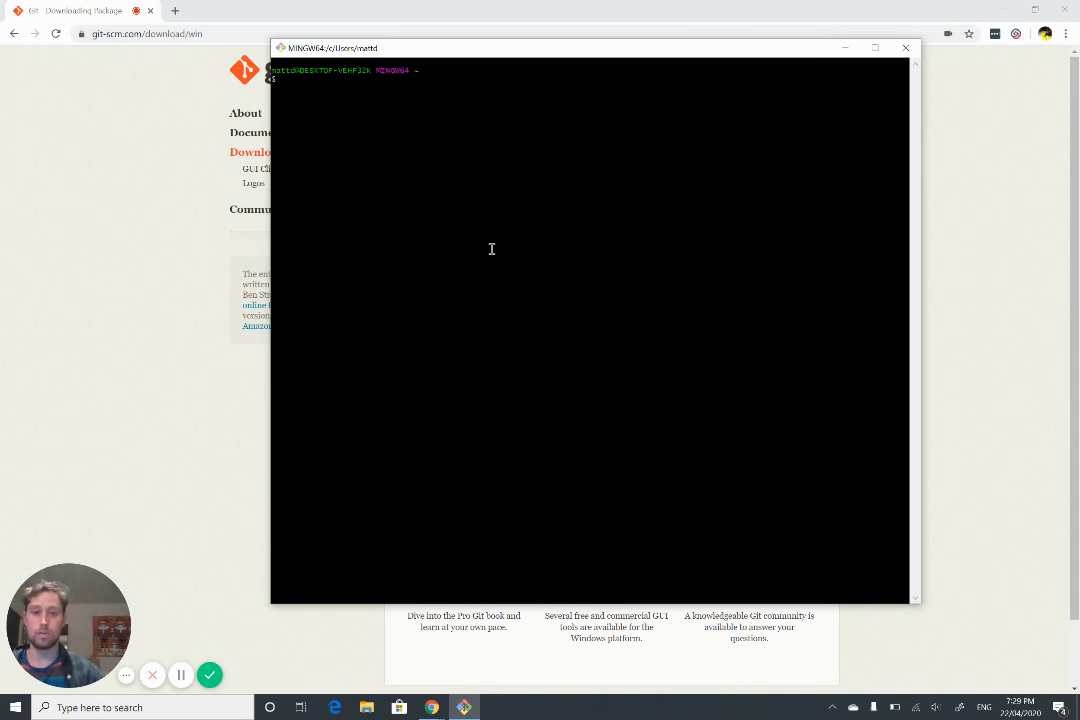
text(ls)
text(pwd)
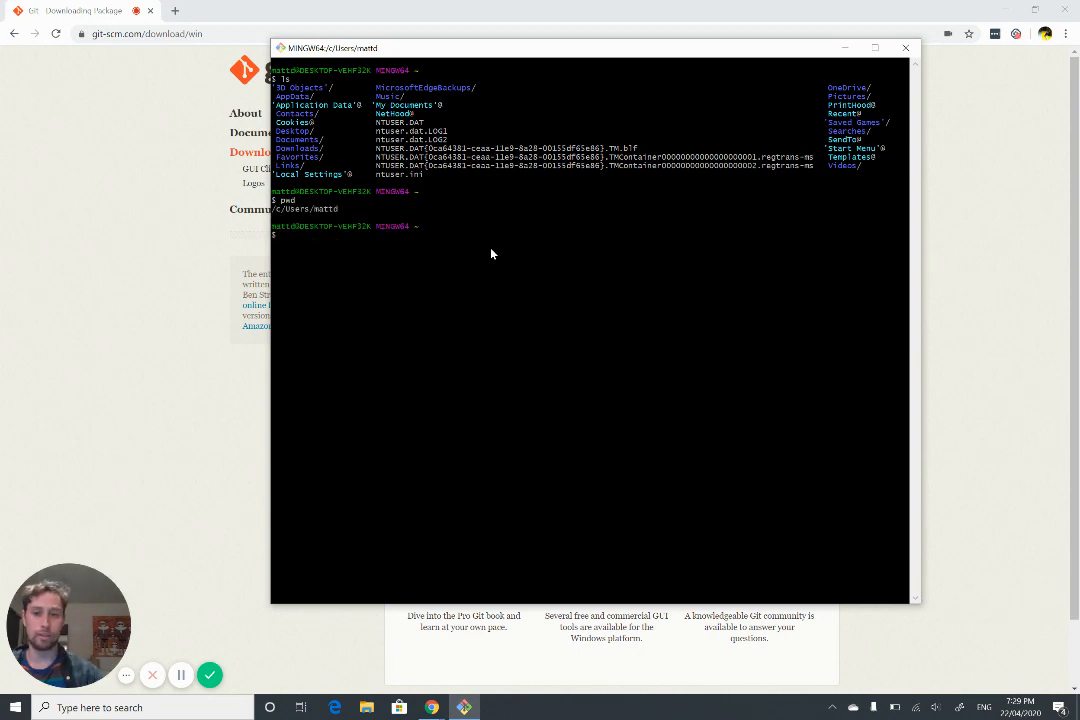
text(cd /)
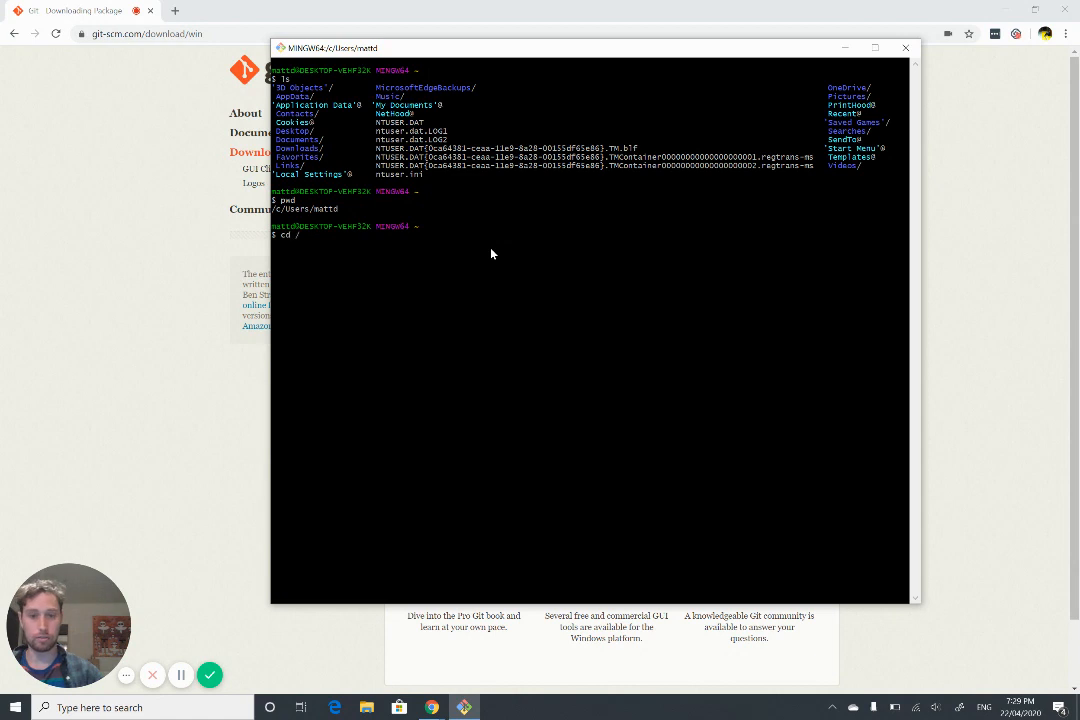
Change to /c/, list the C drive, and print ssh and scp usage messages
text(c/)
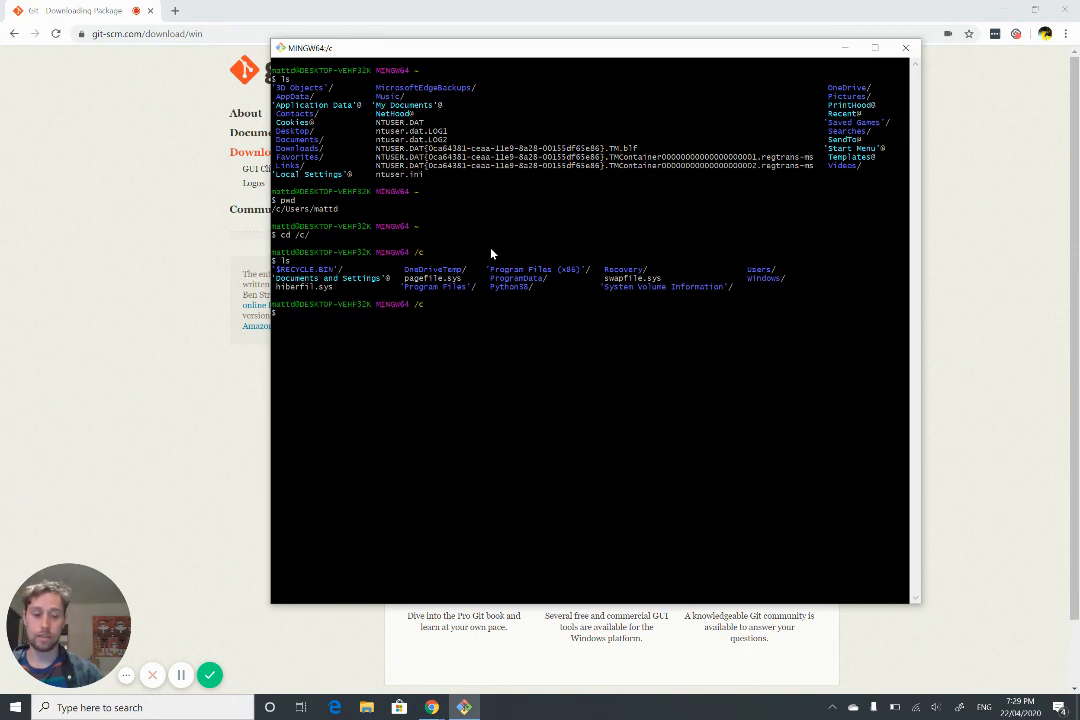
text(ssh)
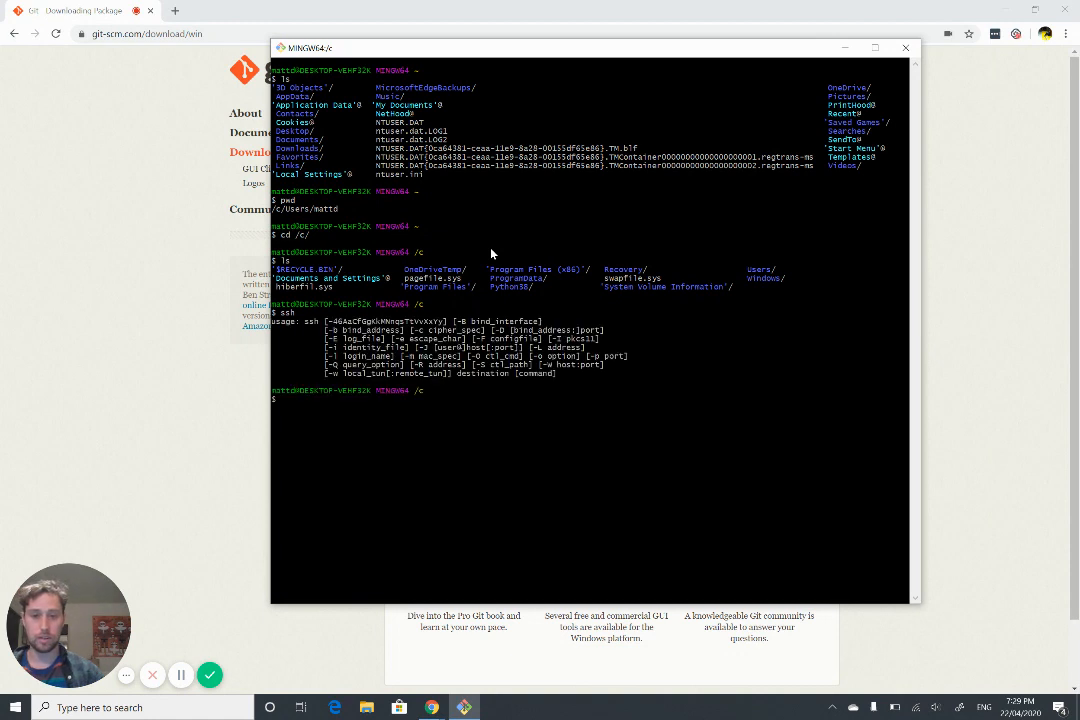
text(scp)
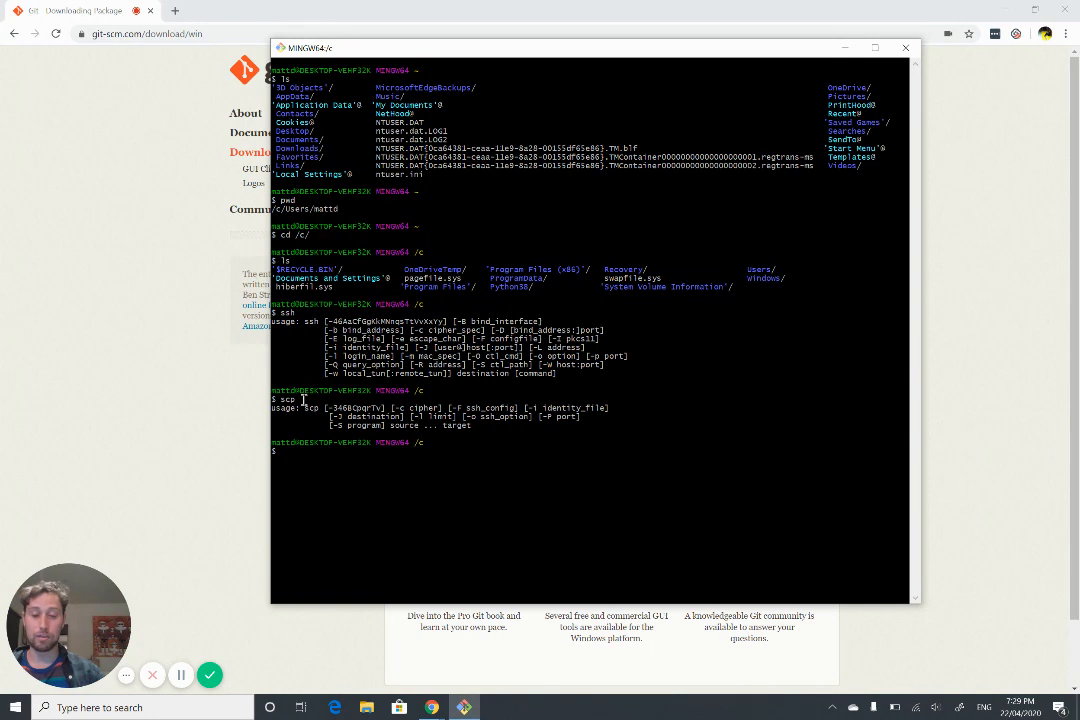
mouse_move(623, 488)
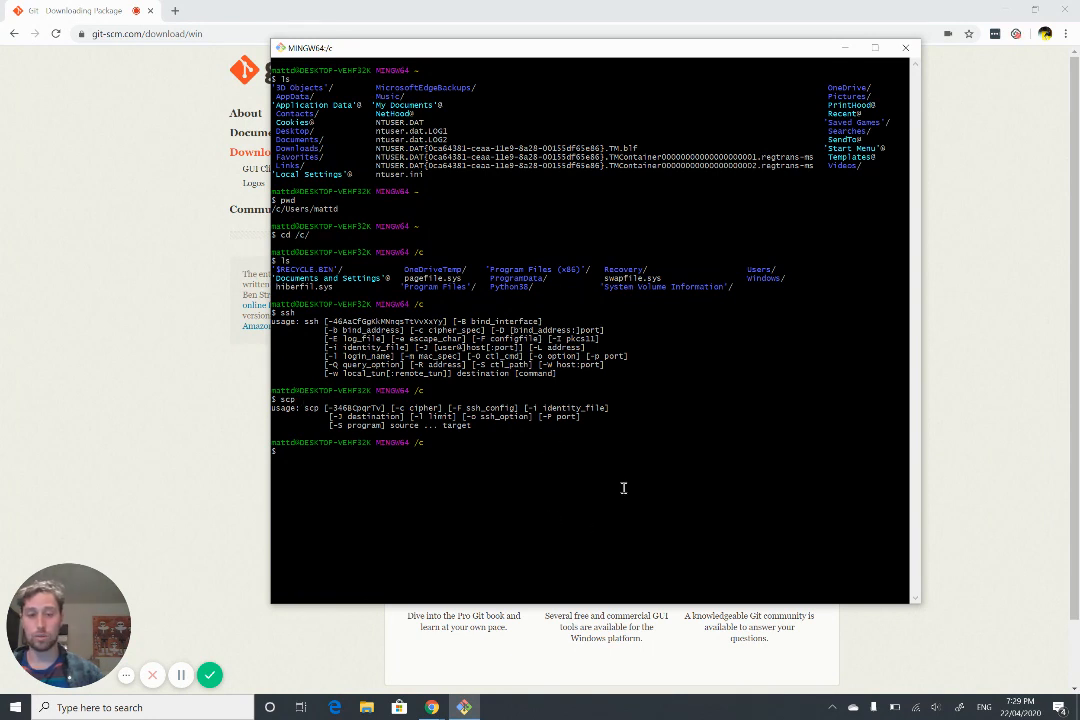